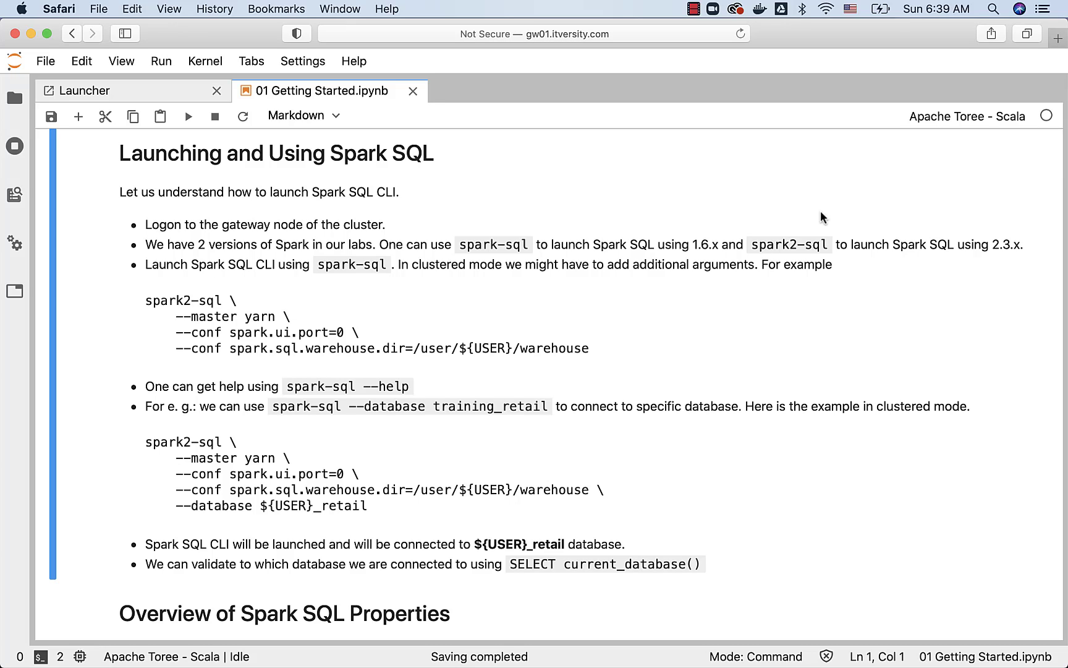
mouse_move(692, 238)
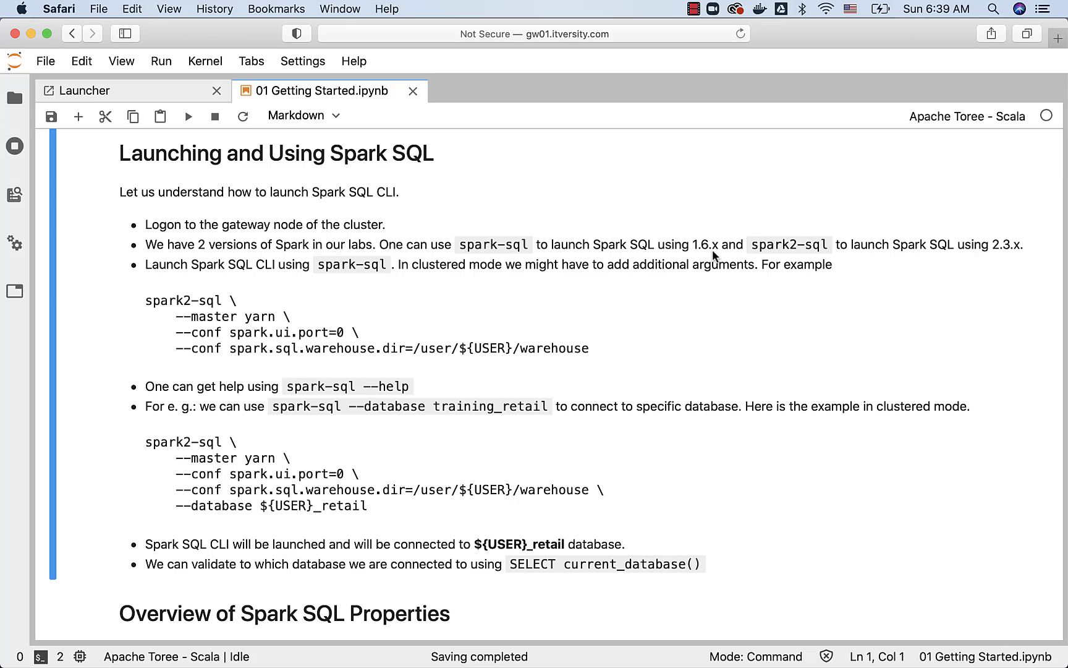
mouse_move(836, 256)
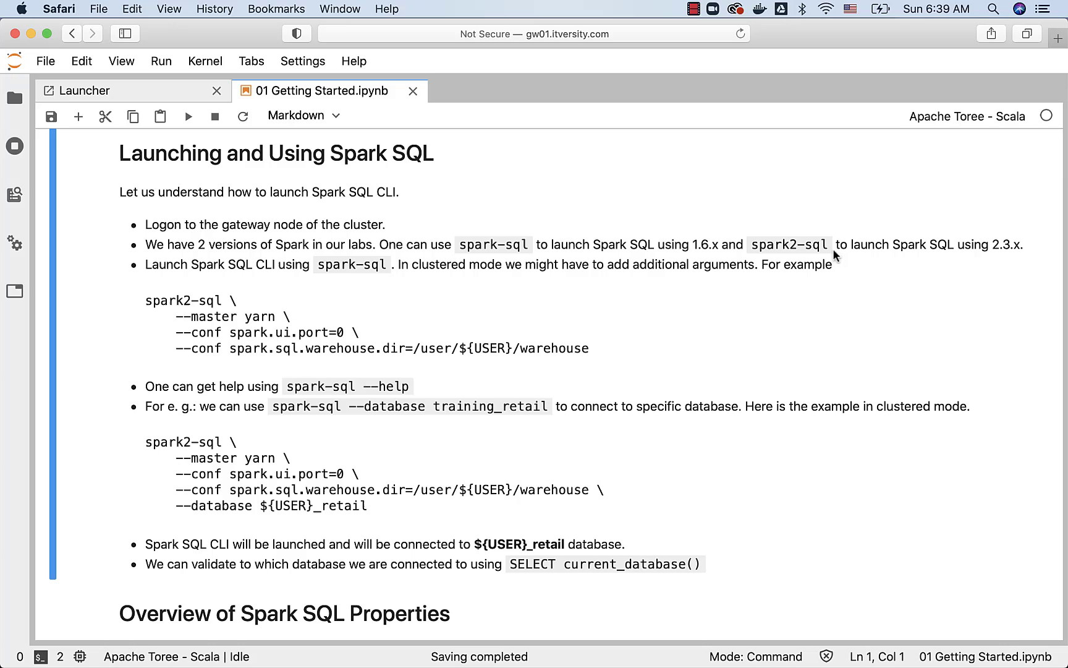
mouse_move(763, 255)
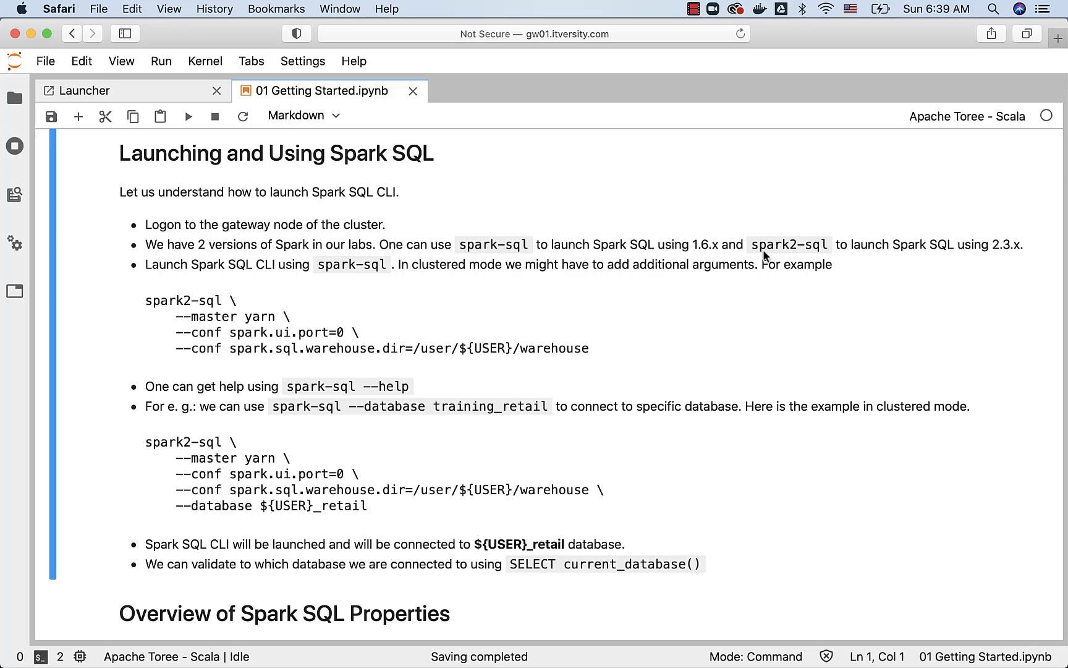
mouse_move(770, 255)
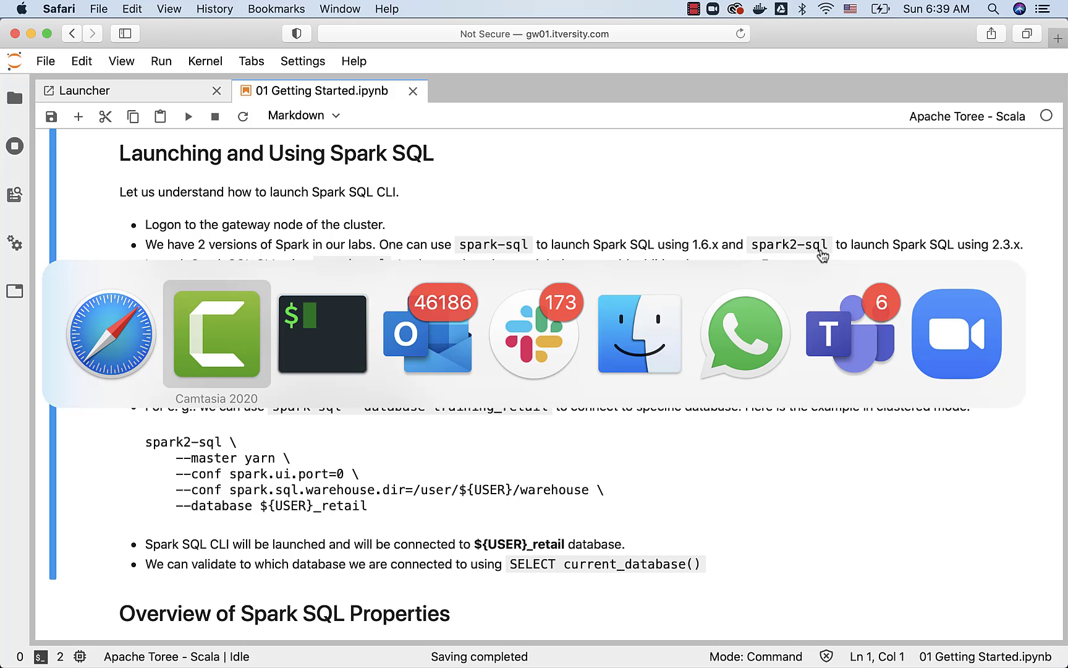
click(322, 334)
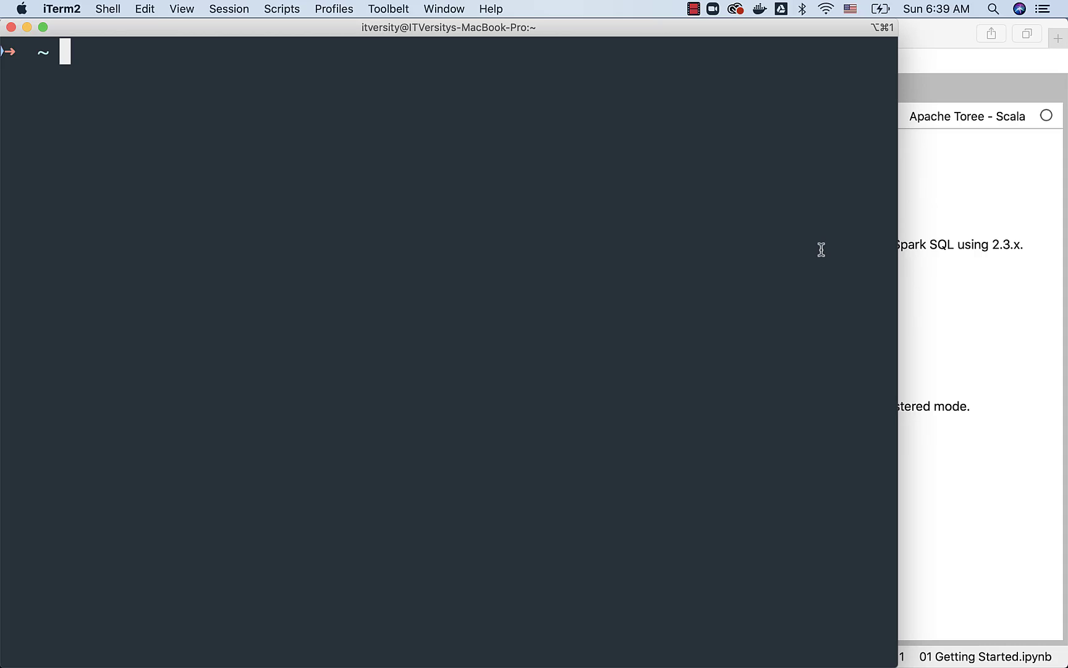
text(ssh itversity@gw01.itversity.com)
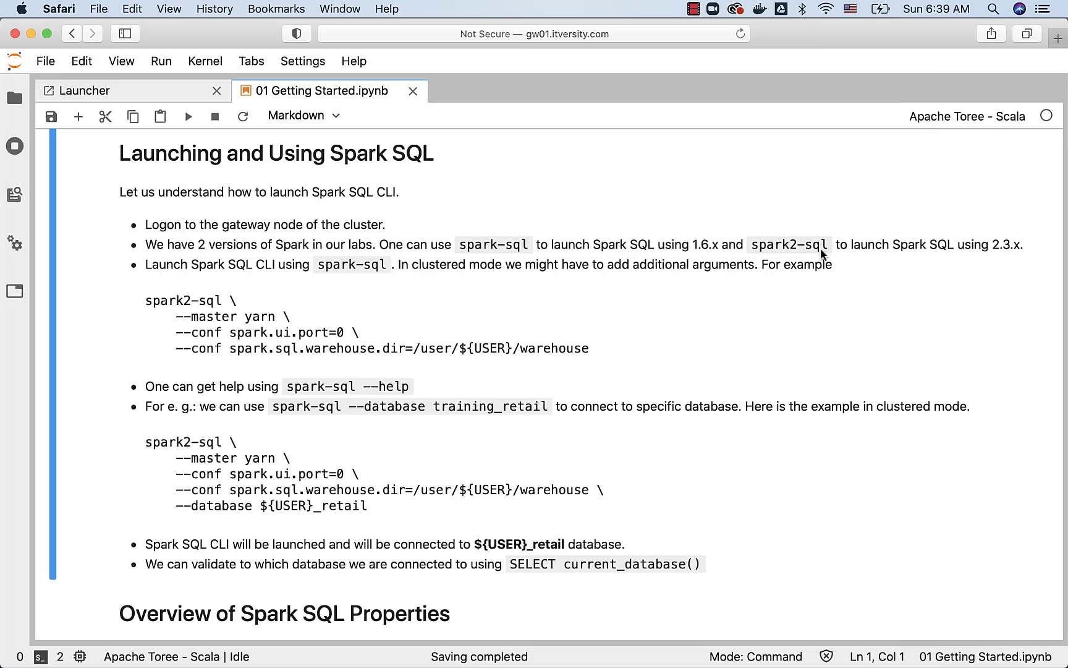
mouse_move(598, 350)
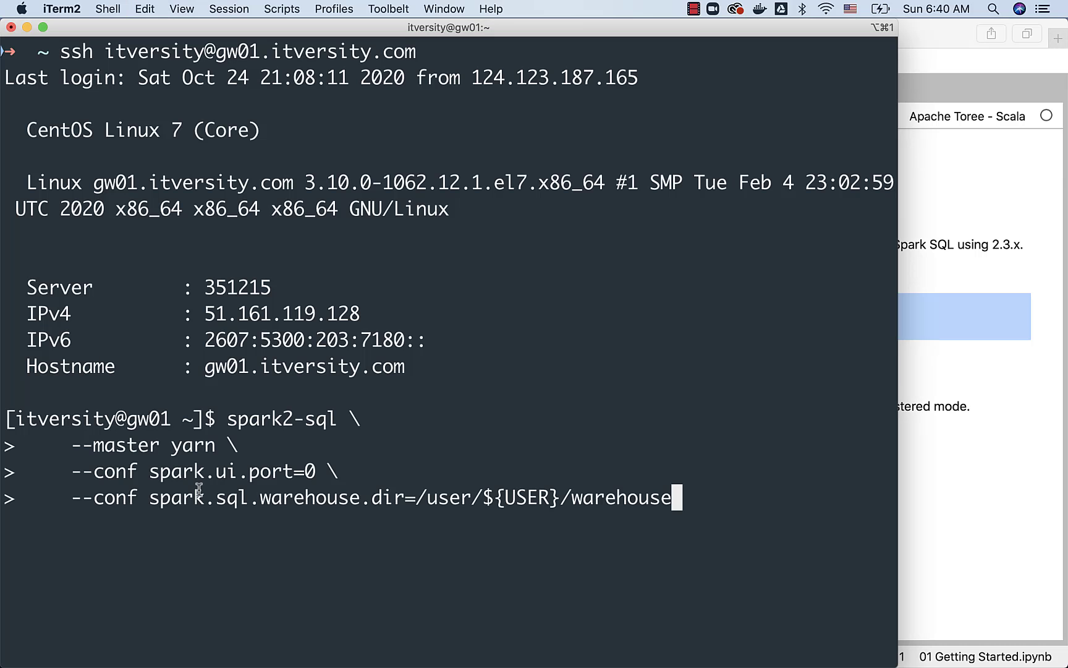
mouse_move(385, 512)
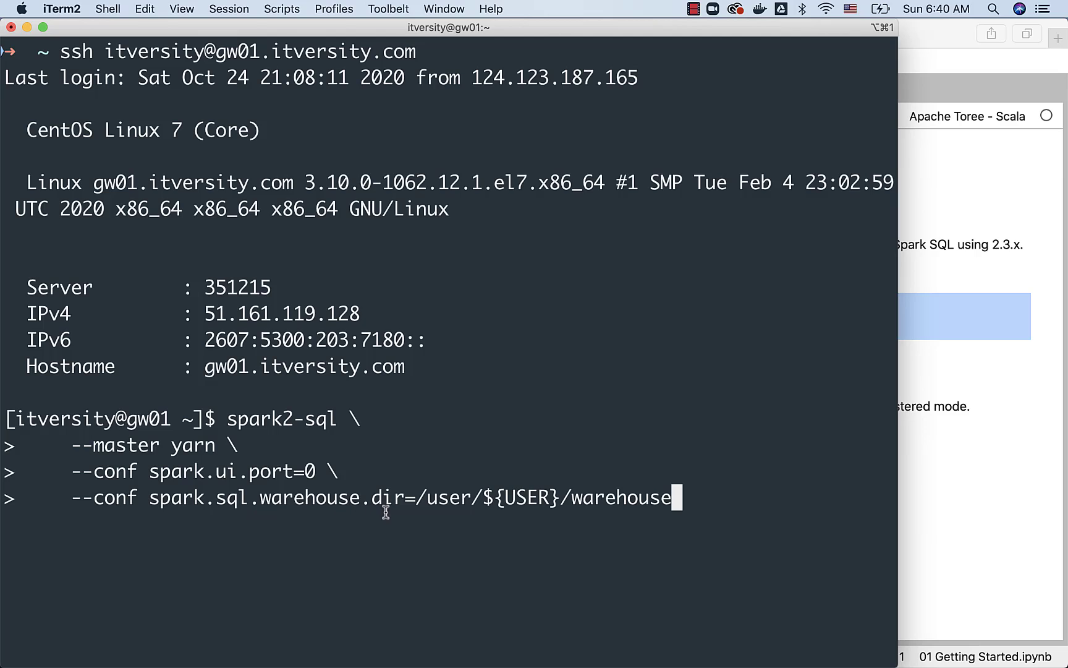
mouse_move(390, 512)
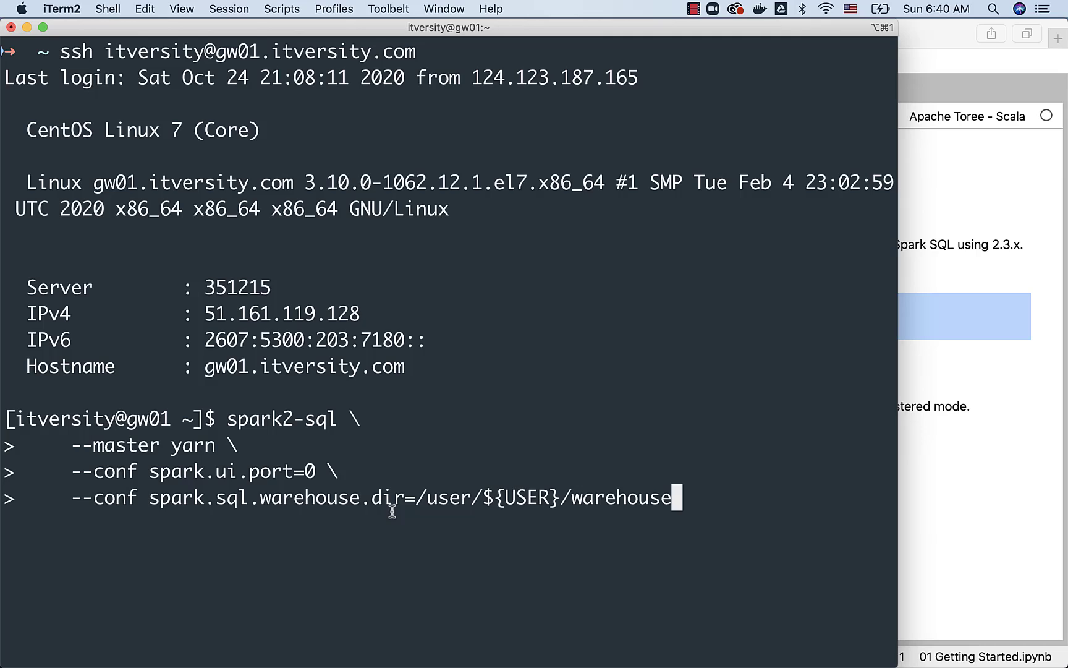
mouse_move(366, 510)
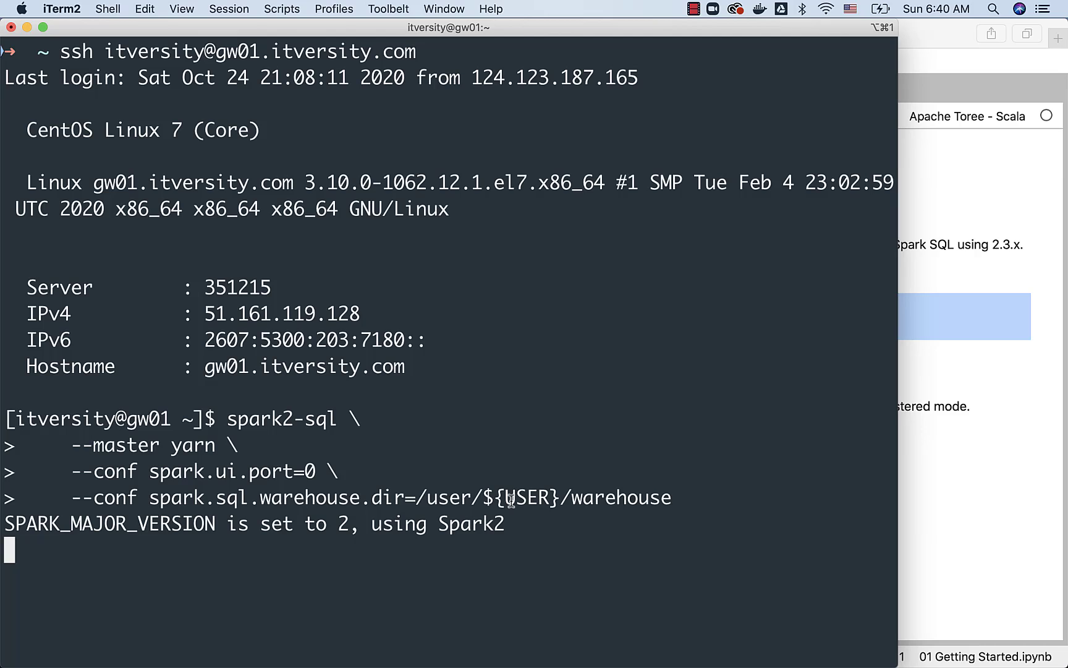
Step: Highlight the username in the shell prompt while spark-sql starts
double_click(65, 420)
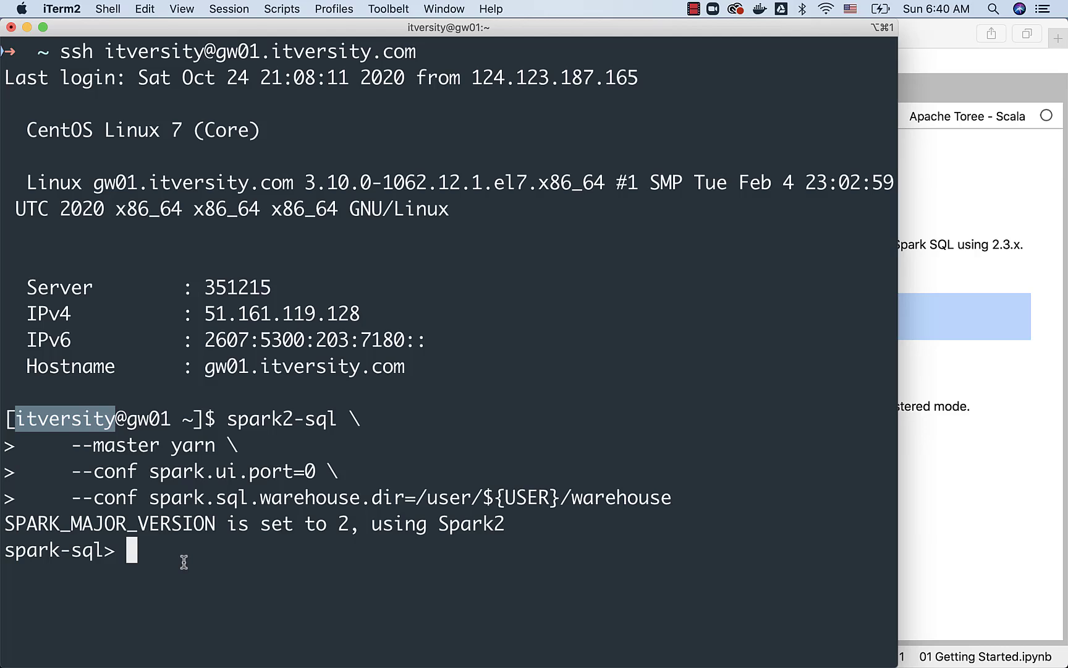
Step: Create database itversity_retail and check current_database(), still default
text(c)
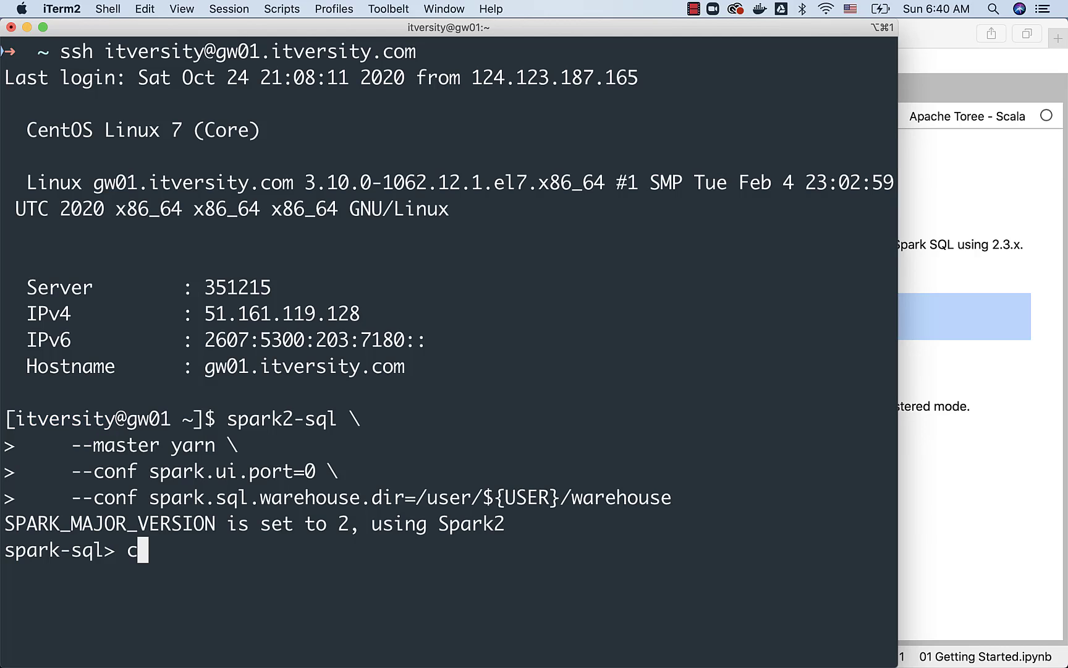
text(reate databas)
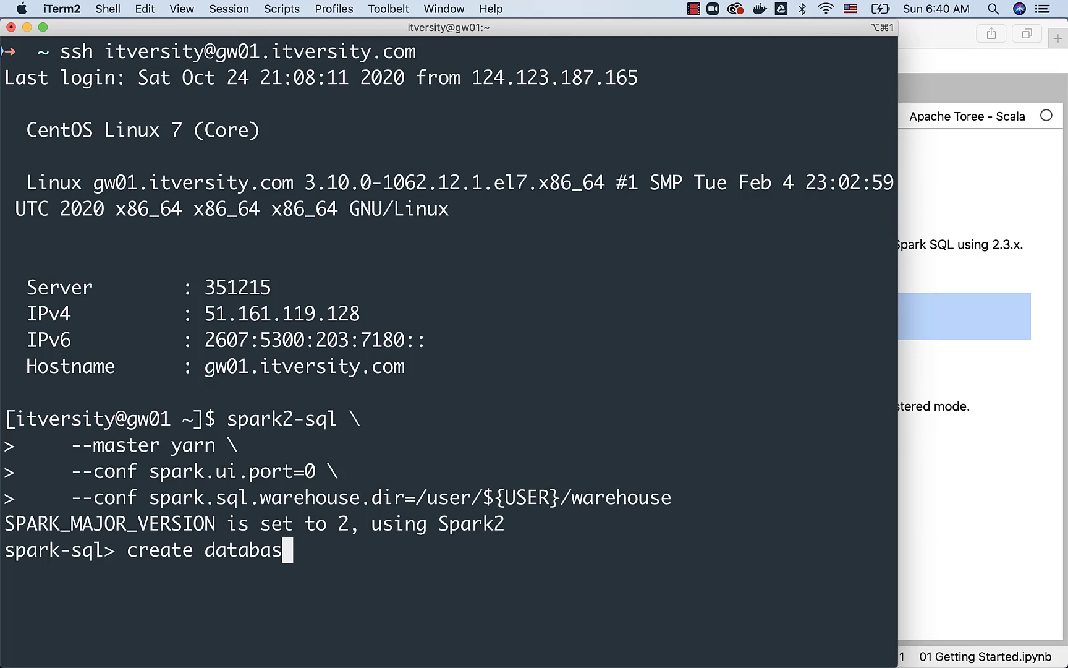
text(e itversity_retail)
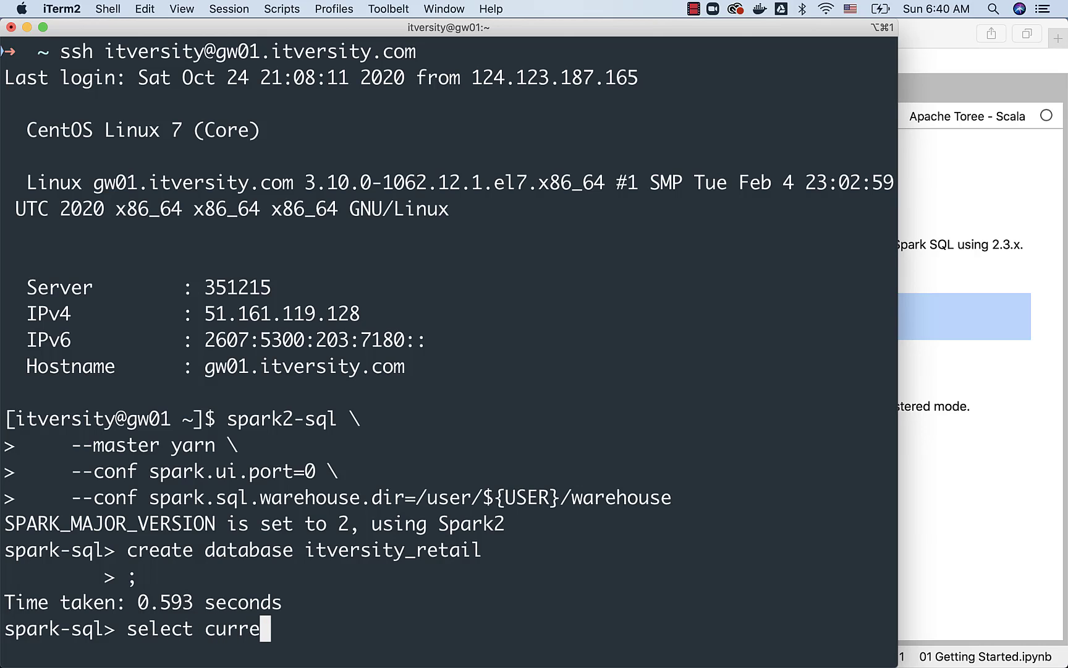
text(nt_database();)
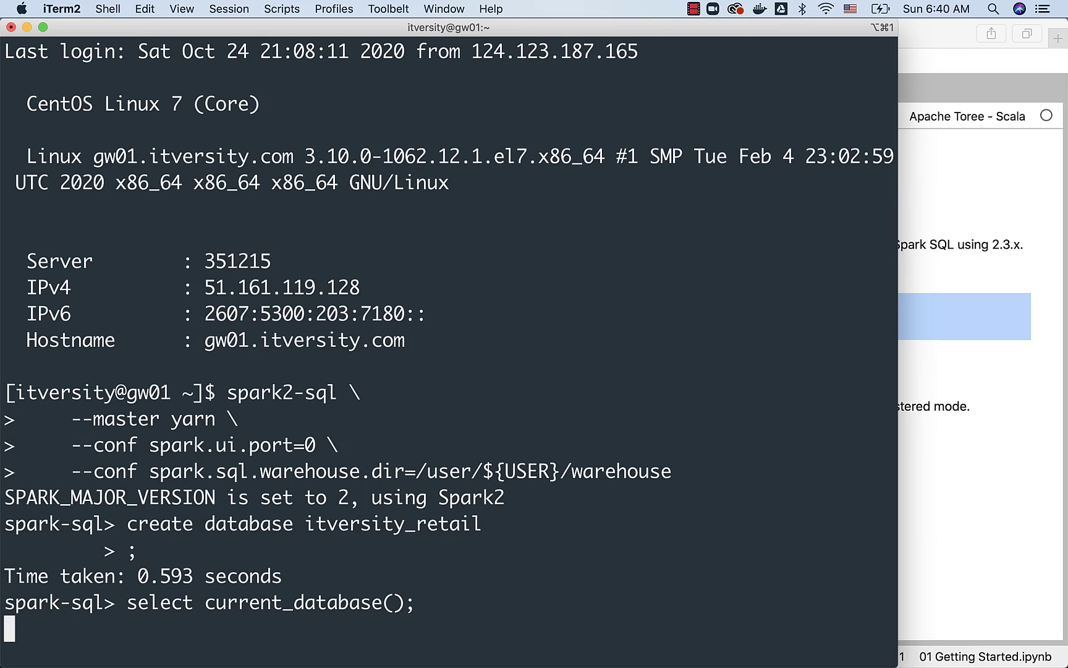
key(Return)
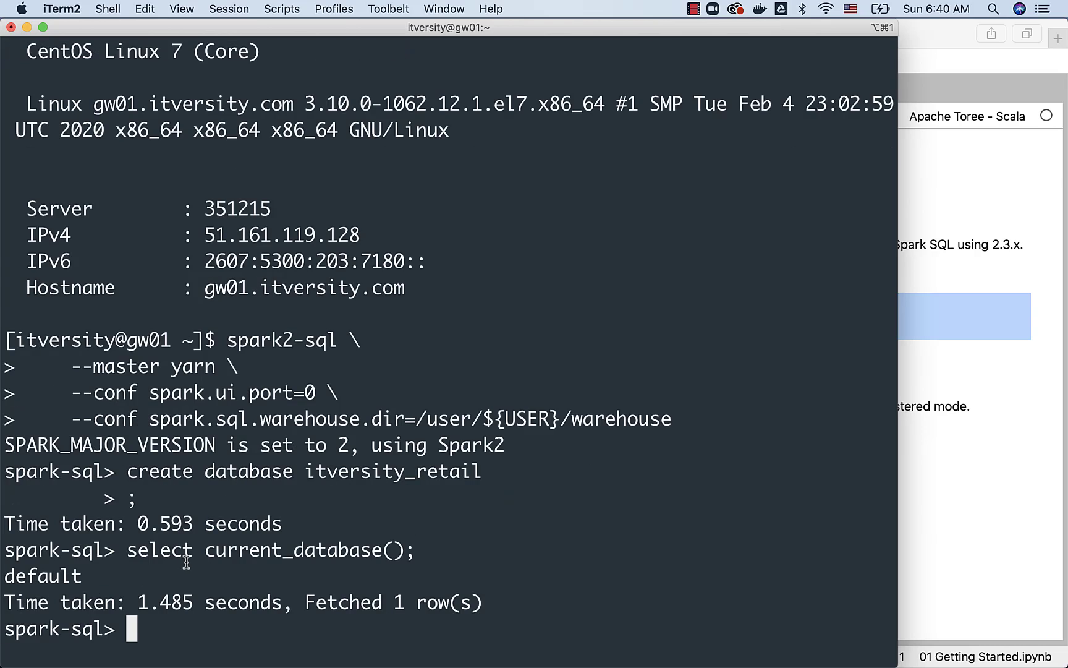
mouse_move(191, 532)
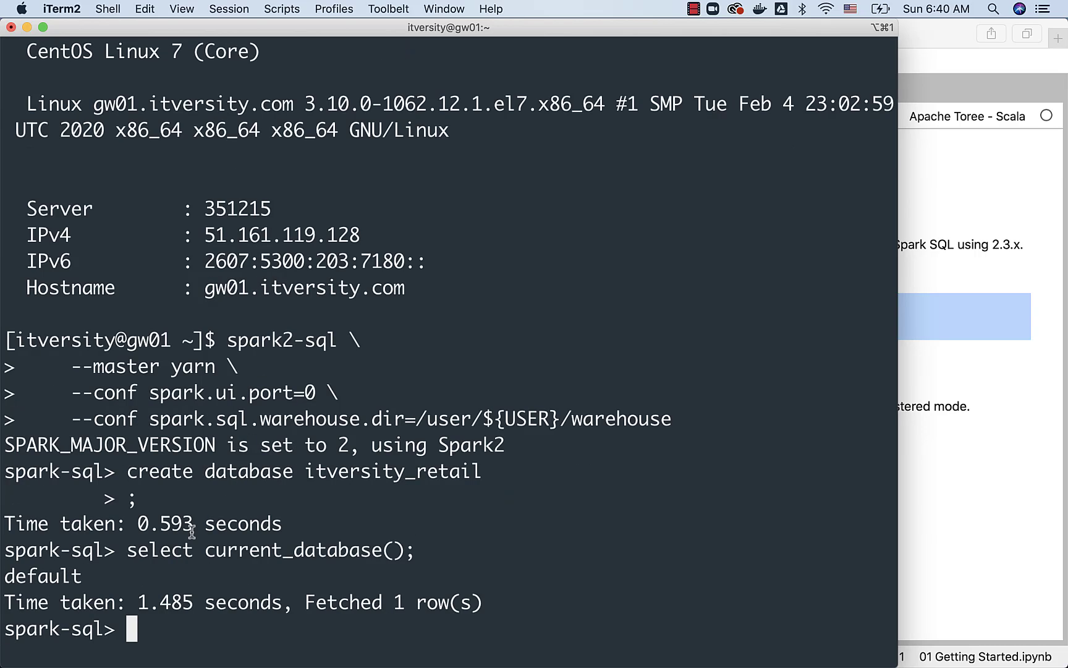
mouse_move(399, 477)
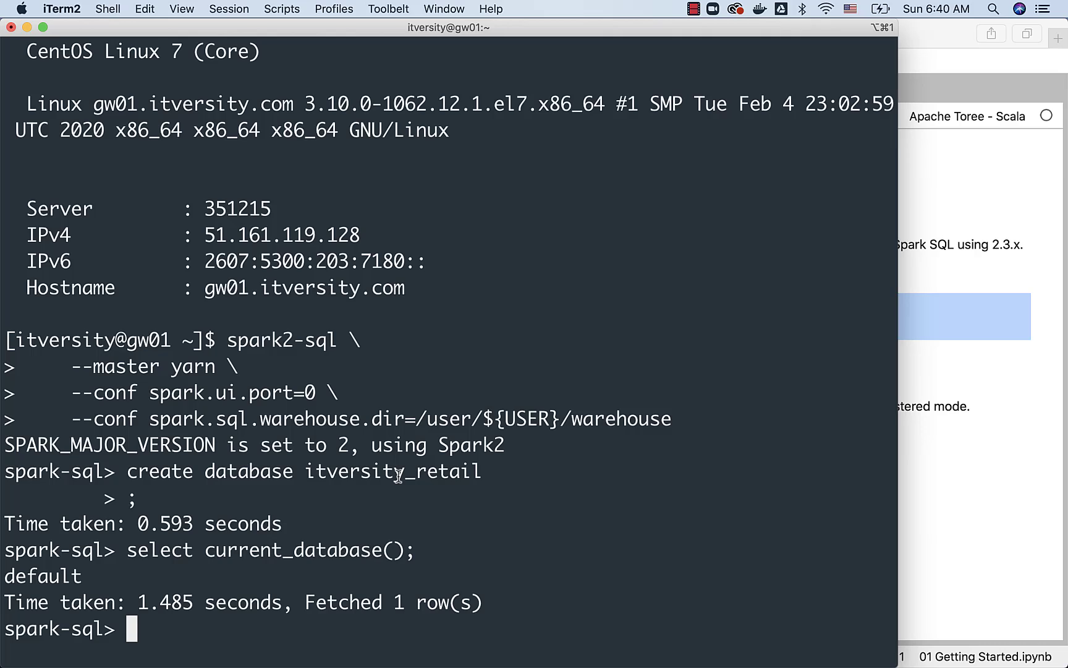
Step: Switch to itversity_retail, confirm with current_database(), and exit spark-sql
text(use itg)
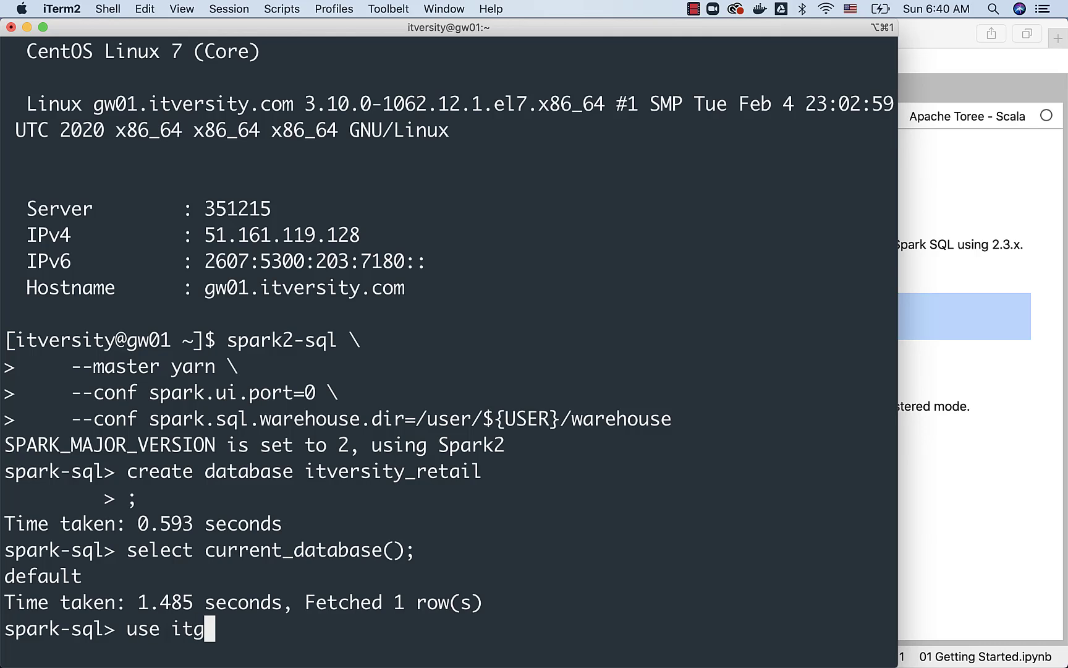
text(versity_retail;)
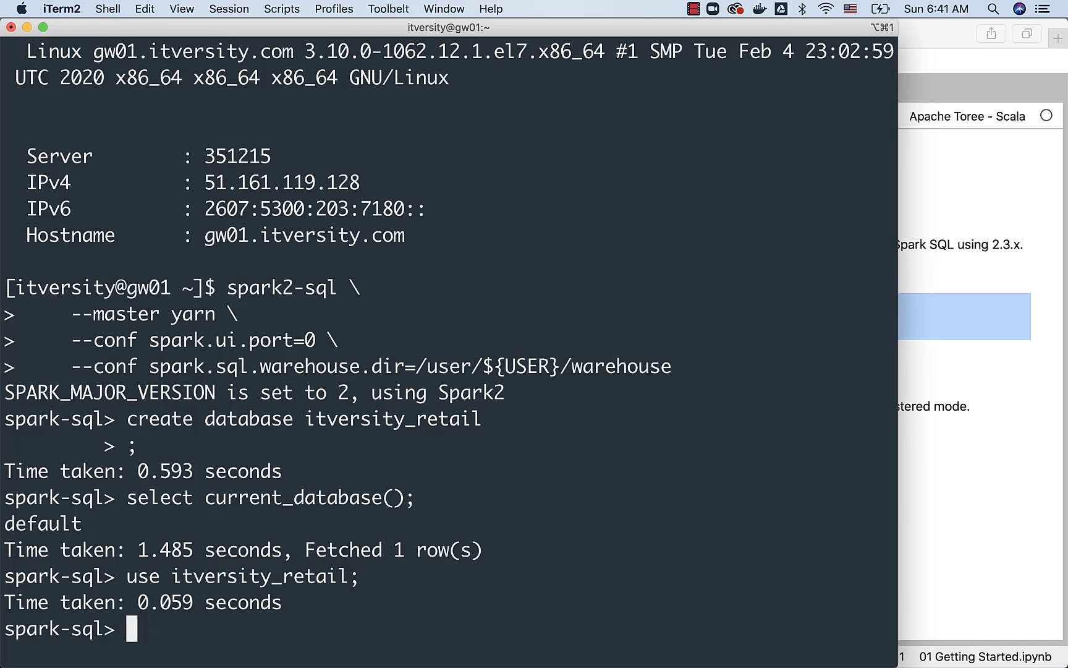
text(select current_database();)
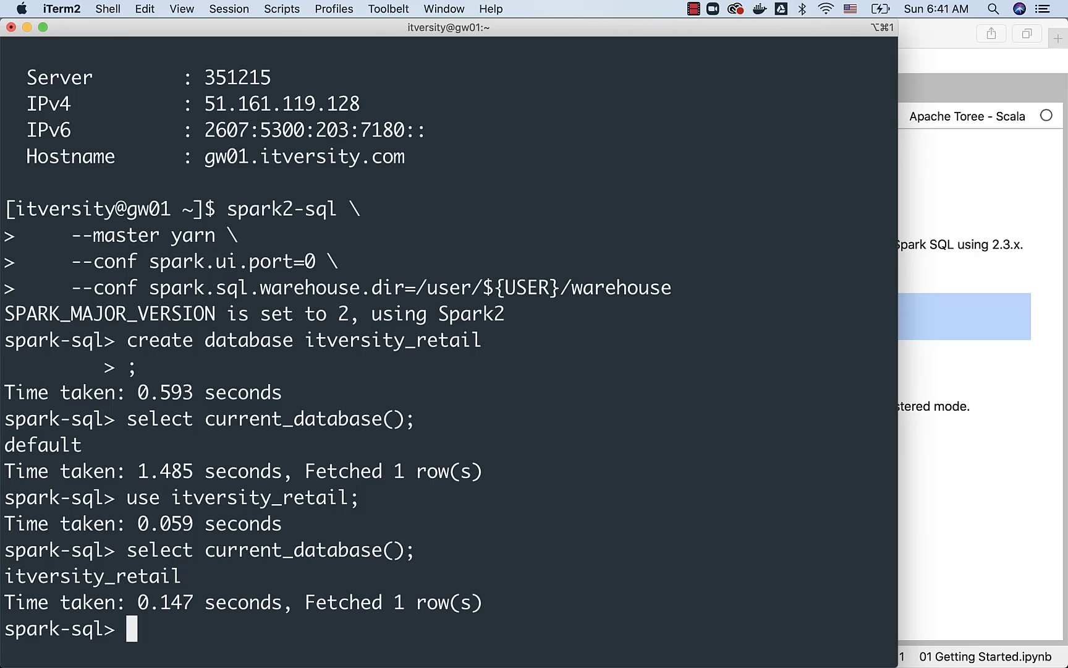
text(exit;)
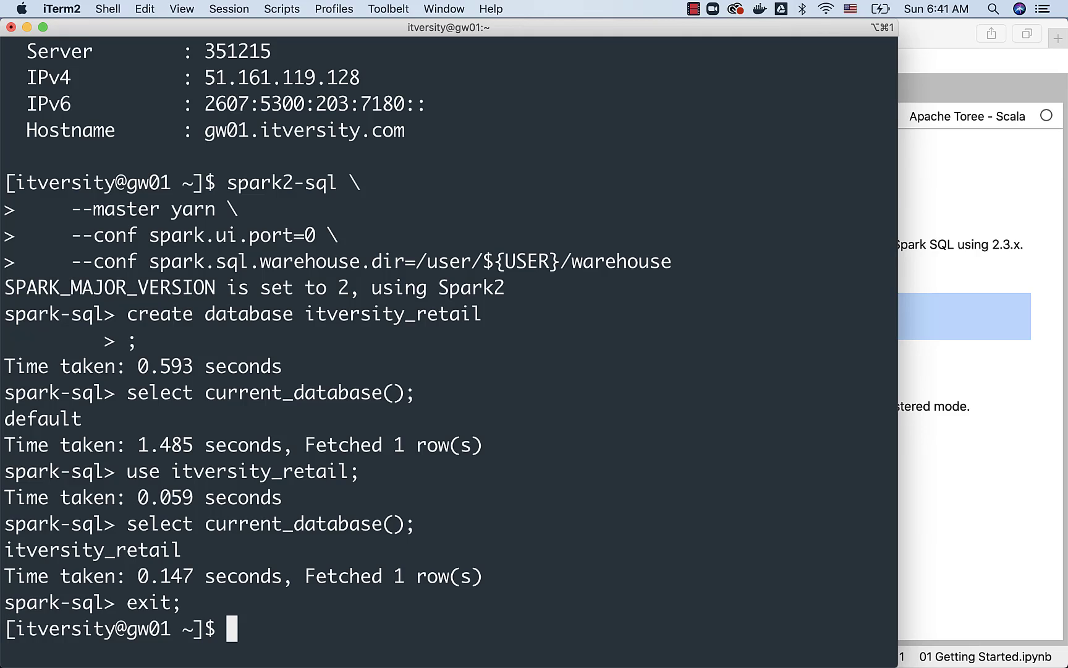
Step: Run spark2-sql --help to list CLI options including --database
text(spark2-sql --help)
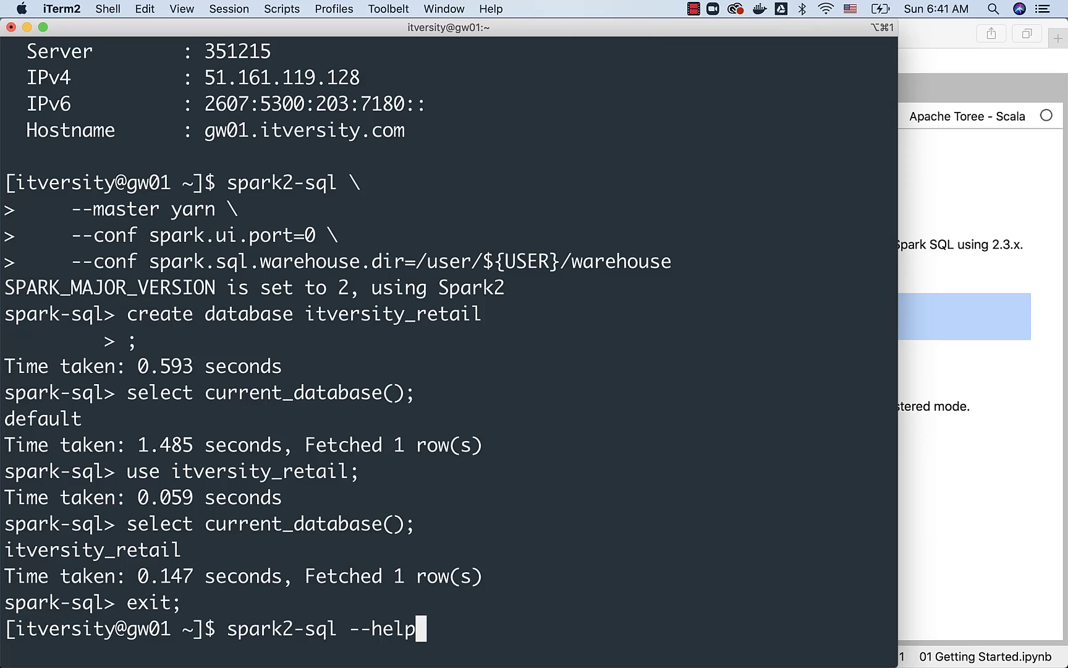
key(enter)
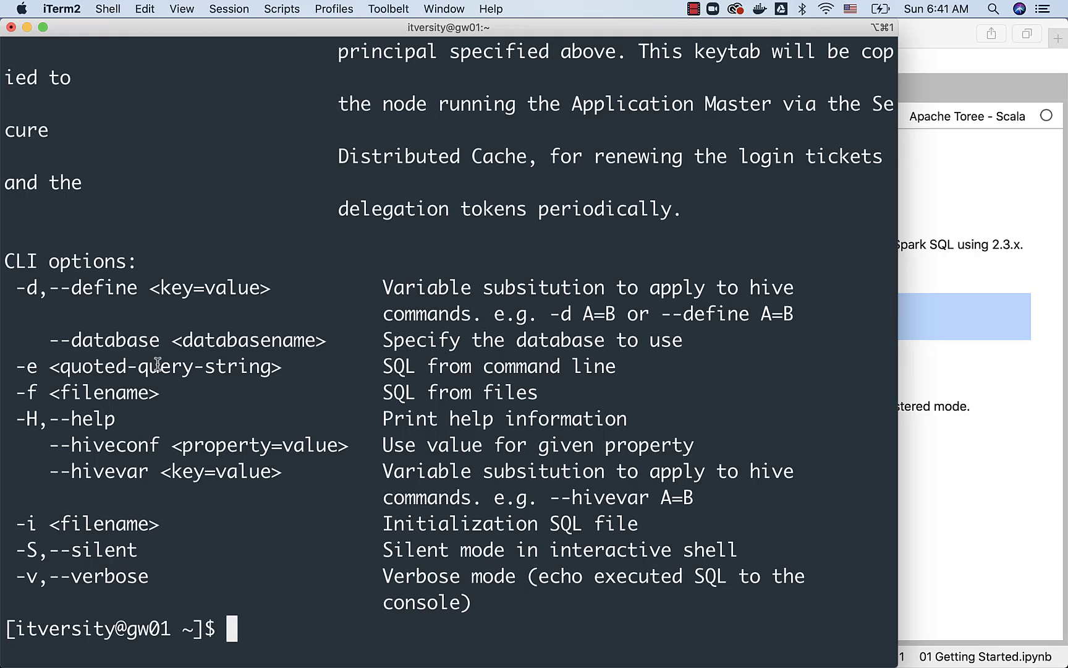
mouse_move(138, 343)
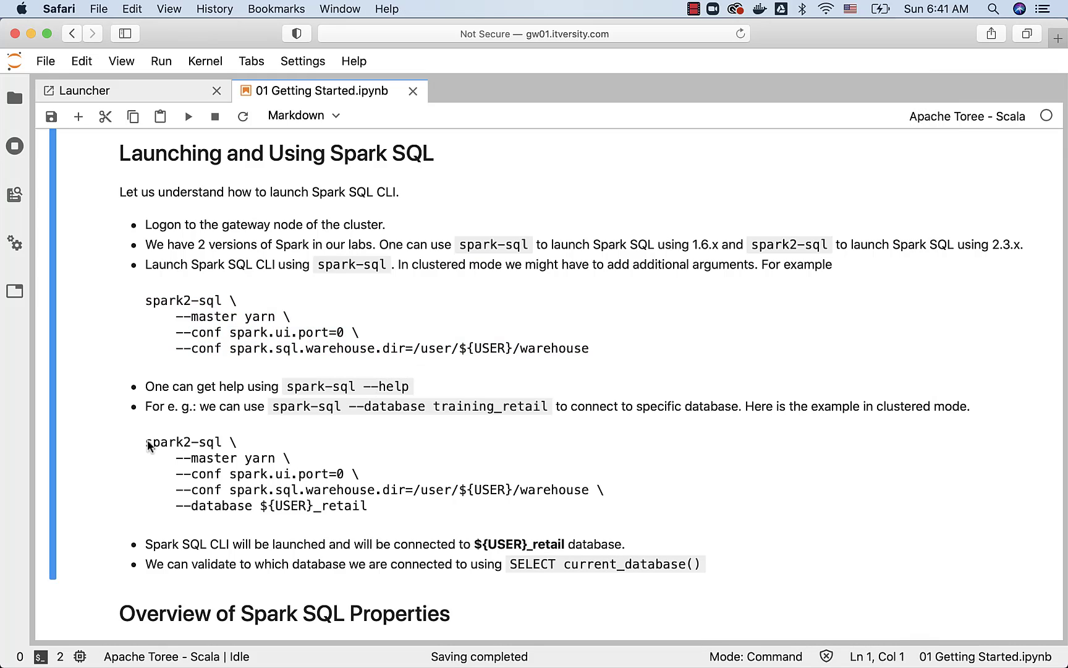
Step: Select the notebook's clustered-mode spark2-sql command ending with --database ${USER}_retail
drag(148, 441, 368, 507)
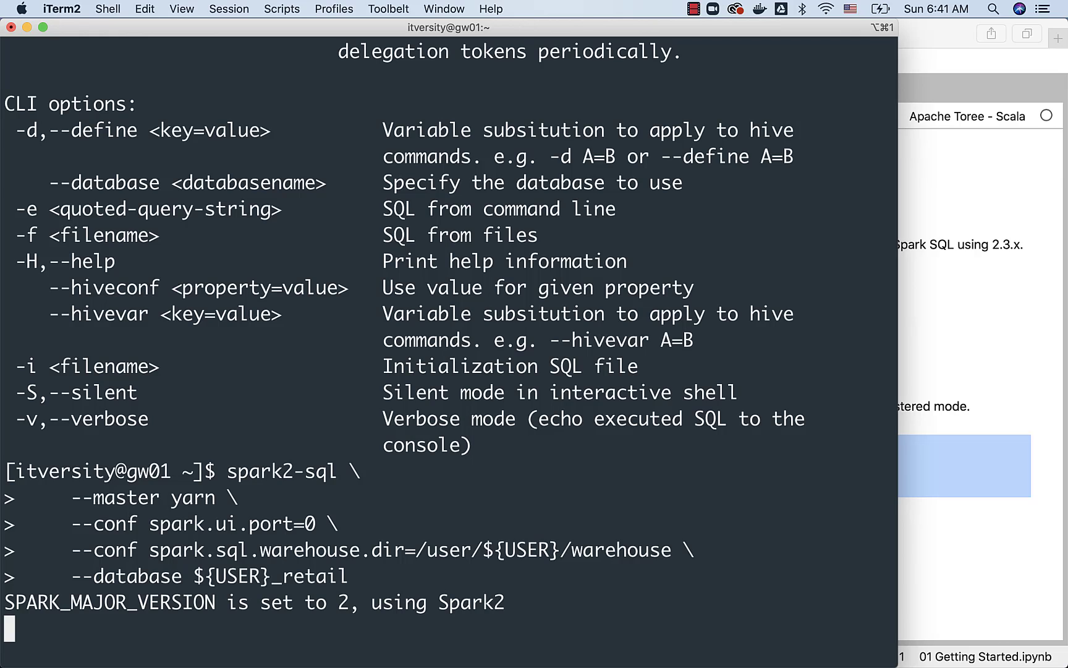
mouse_move(320, 414)
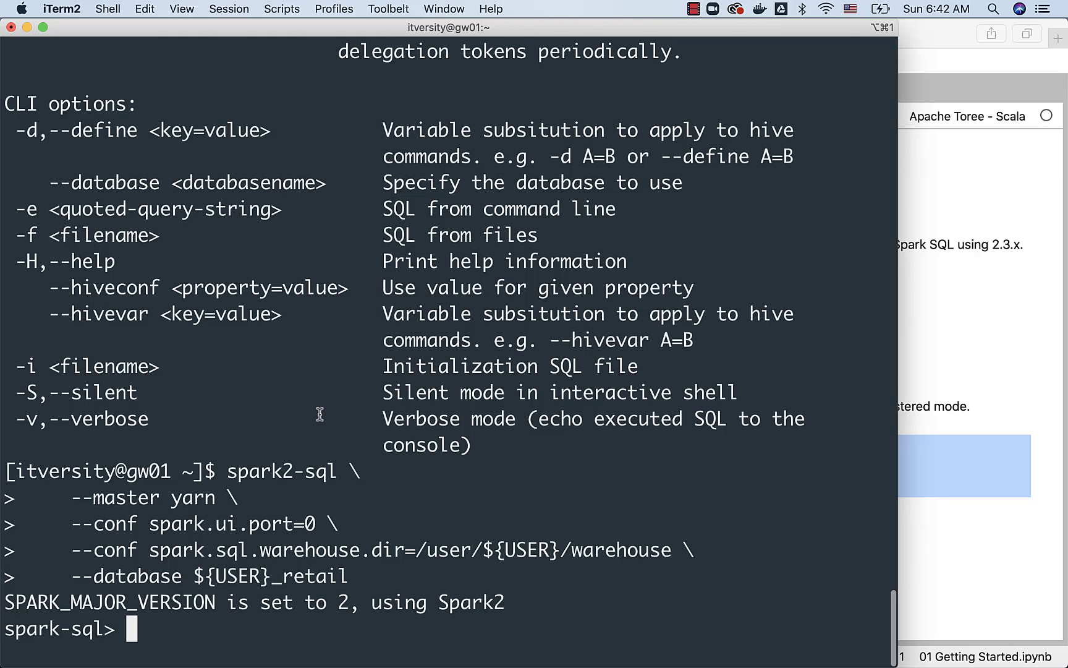
mouse_move(223, 454)
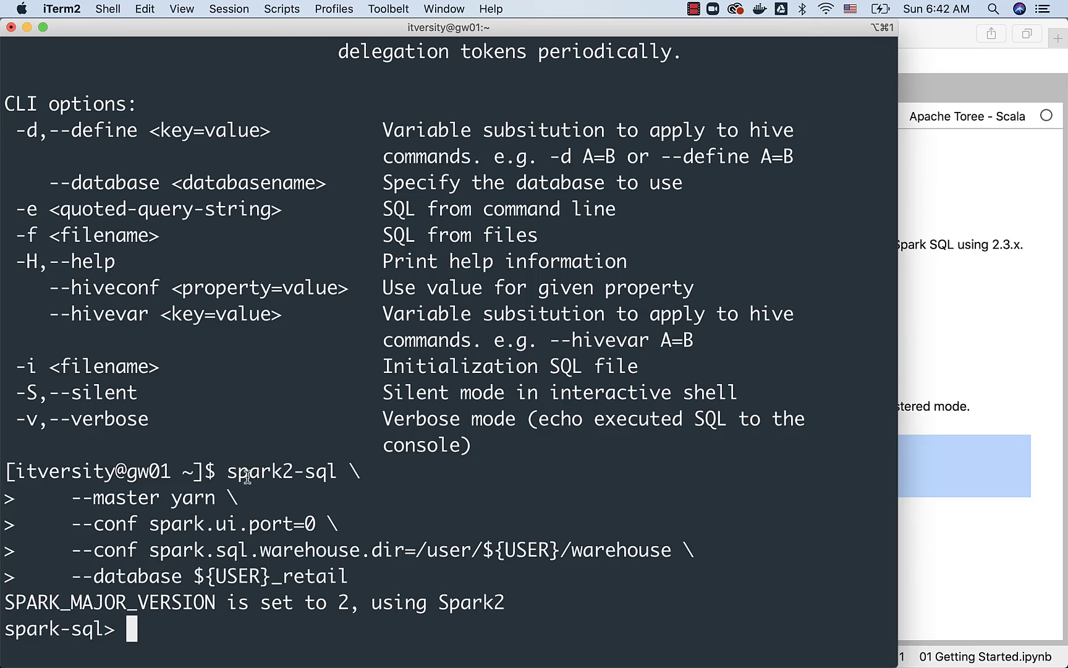
mouse_move(301, 579)
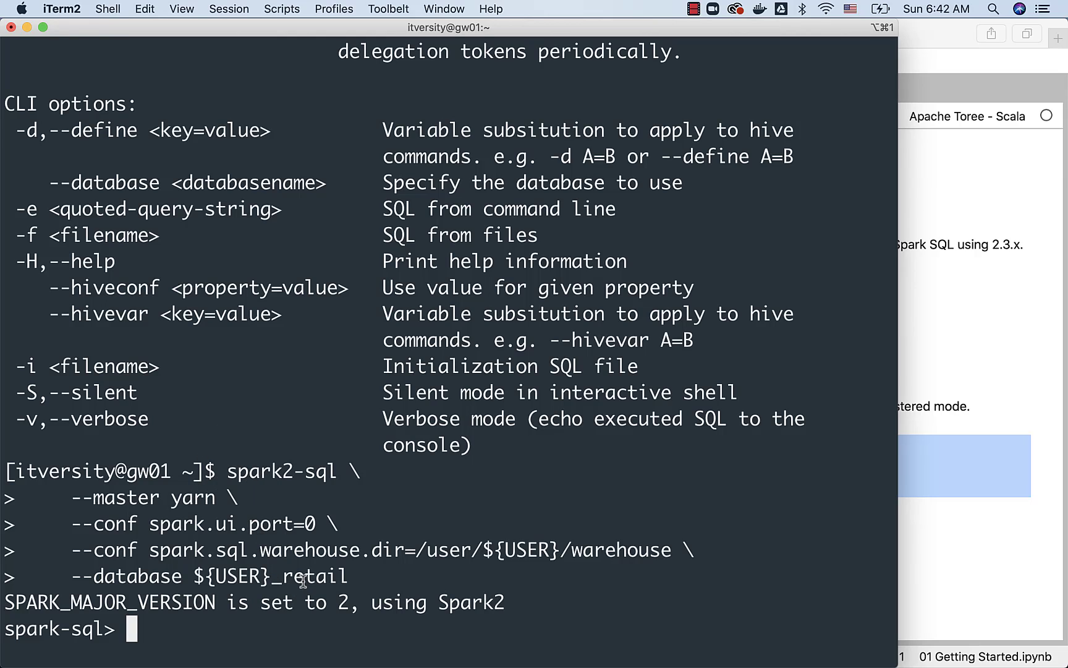
Step: In the relaunched session, confirm current_database() reports itversity_retail
text(use itversity_retail;)
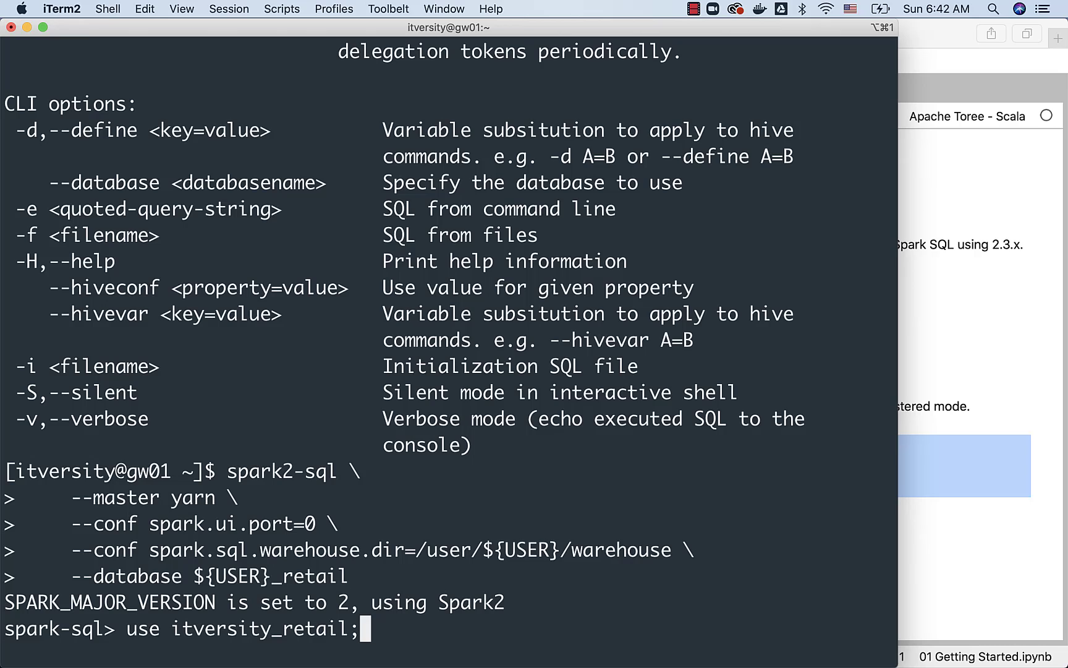
text(select current_database();)
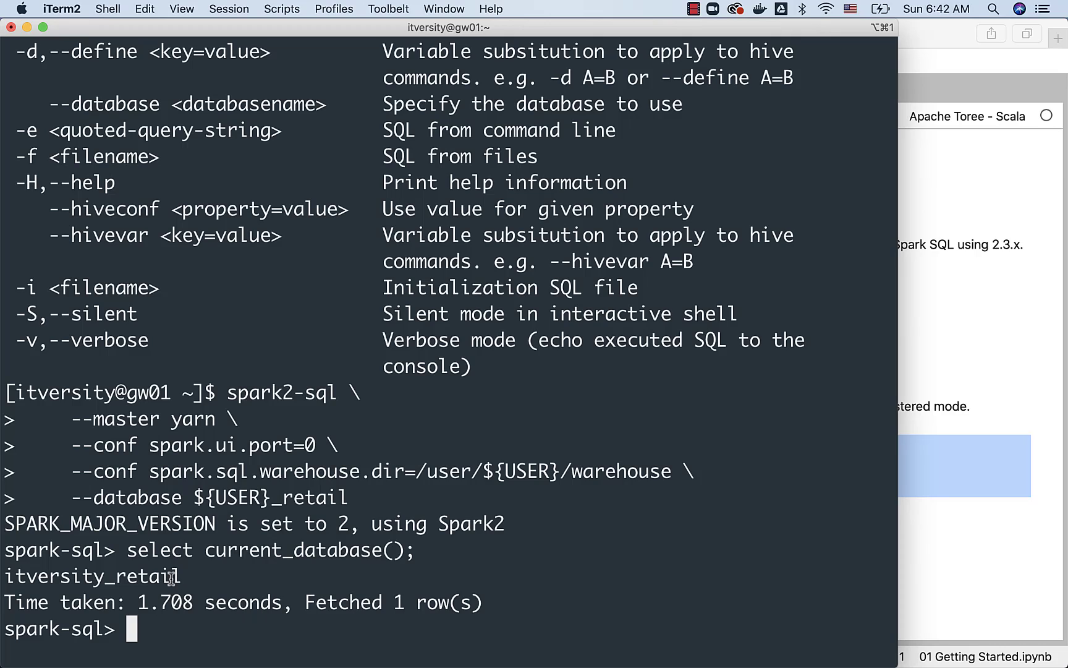
Step: Reverse-search history for 'use' to recall use itversity_retail; onto the prompt
key(ctrl+r)
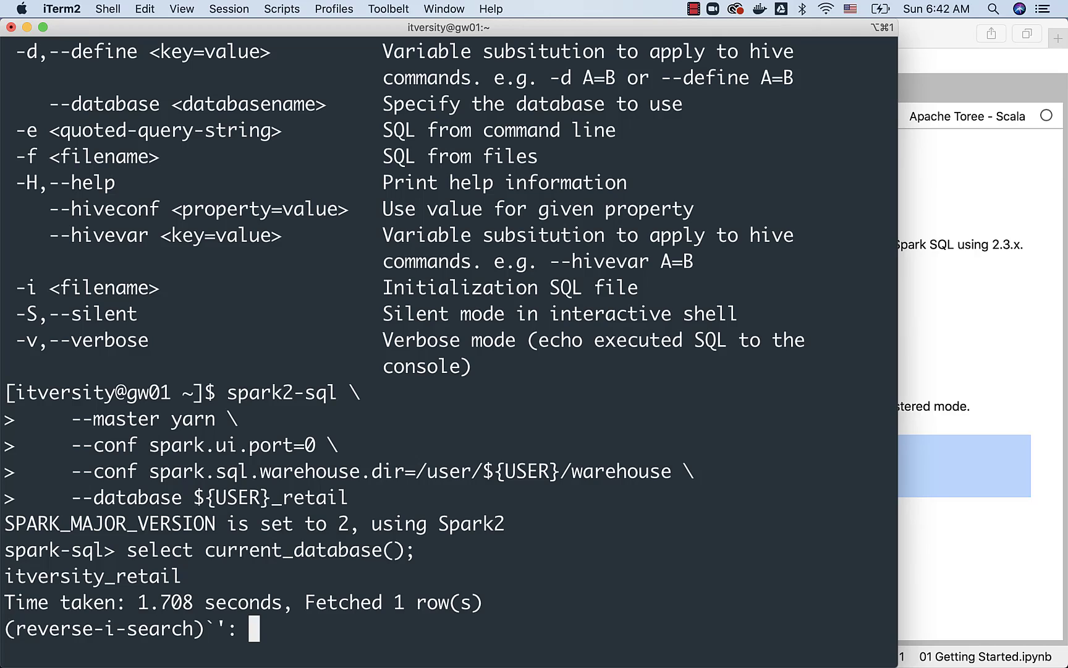
text(use itversity_retail;)
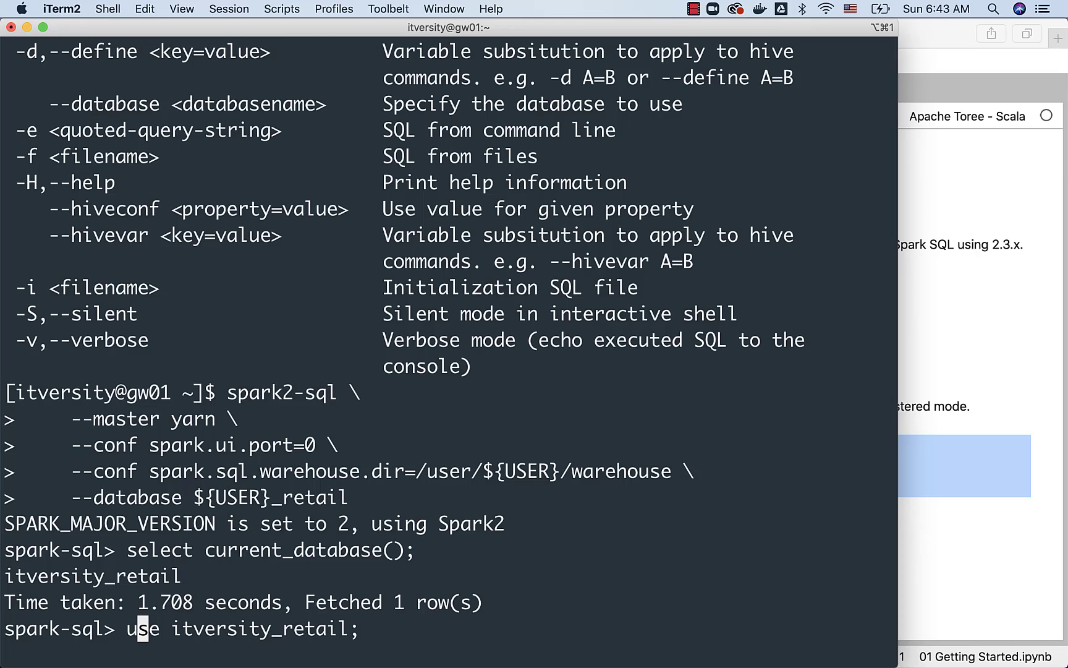
mouse_move(198, 629)
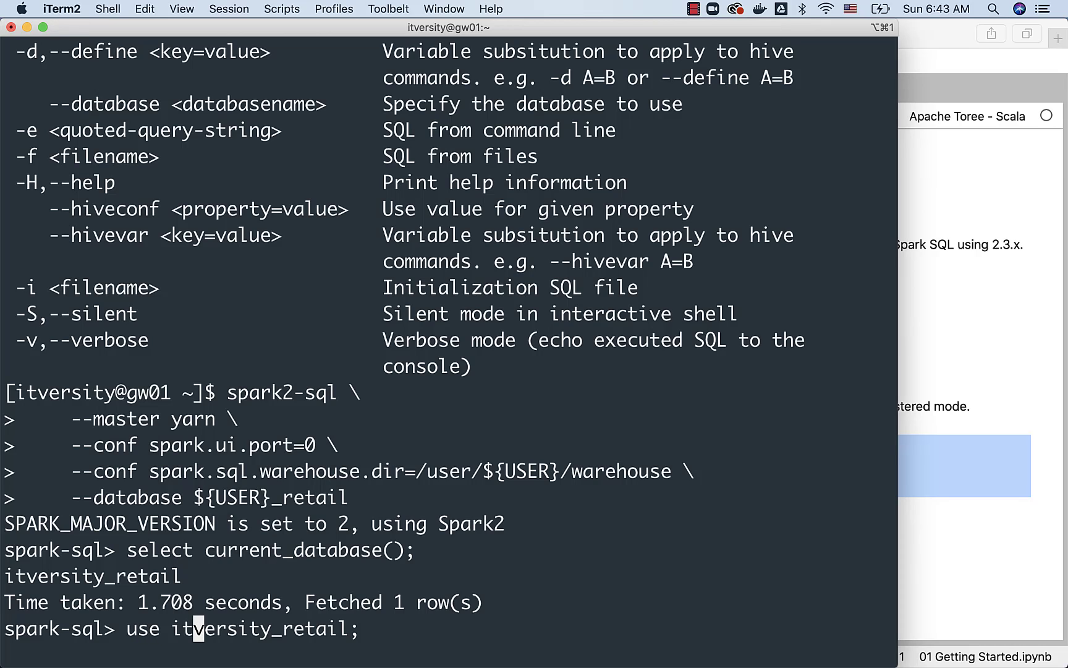